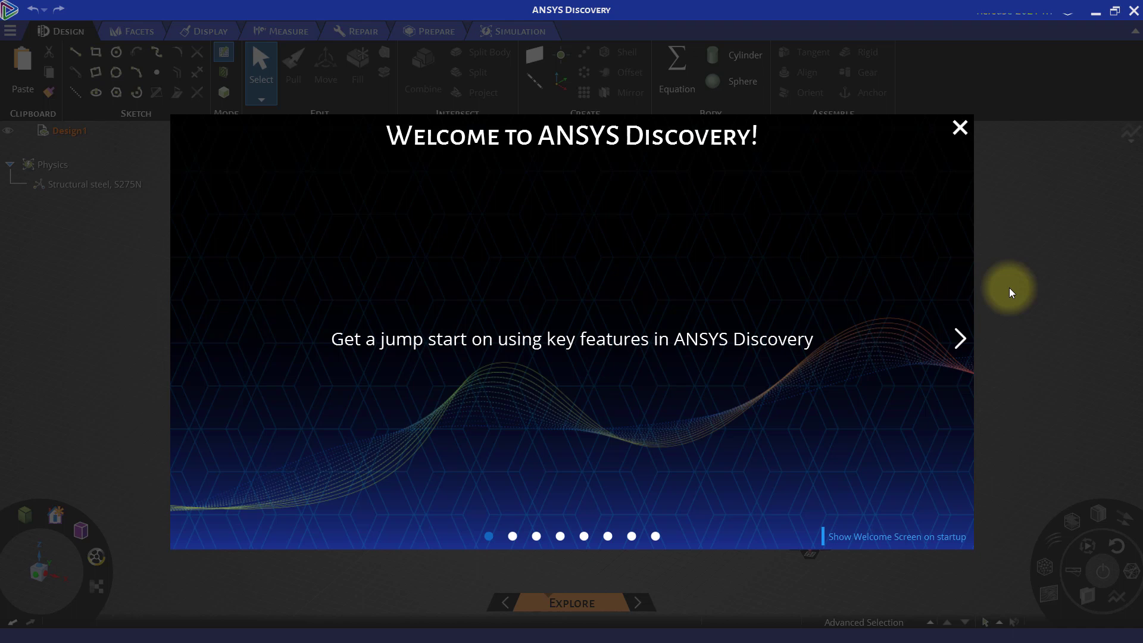
mouse_move(1000, 250)
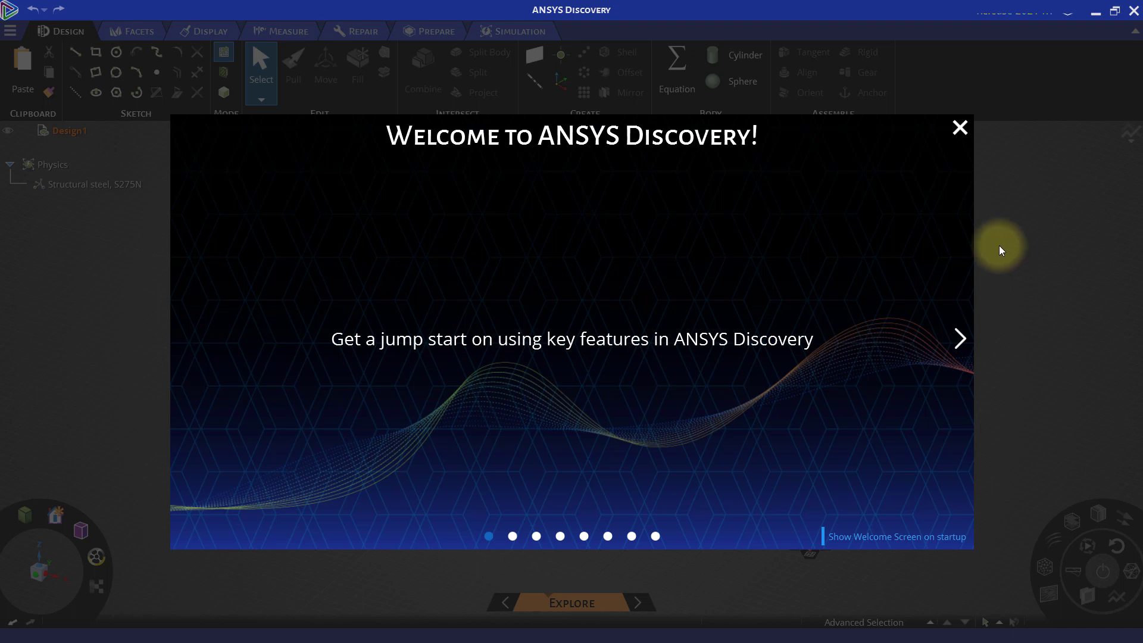
Advance from the welcome slides to the Discovery start page
click(960, 127)
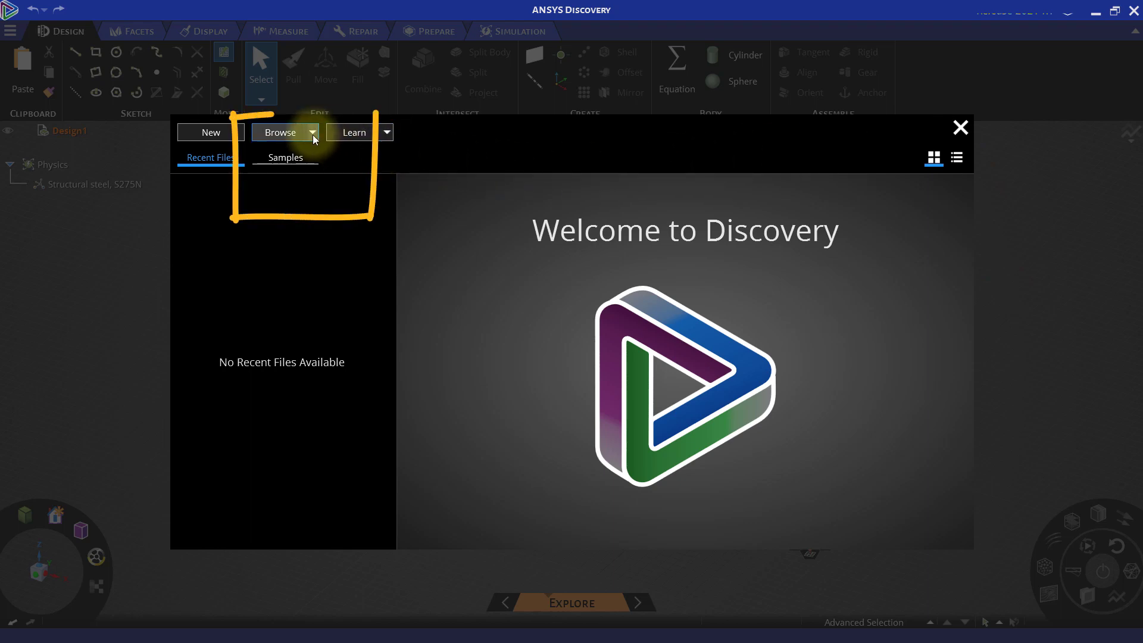
Open bike-crank.dsco from the Open Discovery File dialog, showing All Files
click(313, 132)
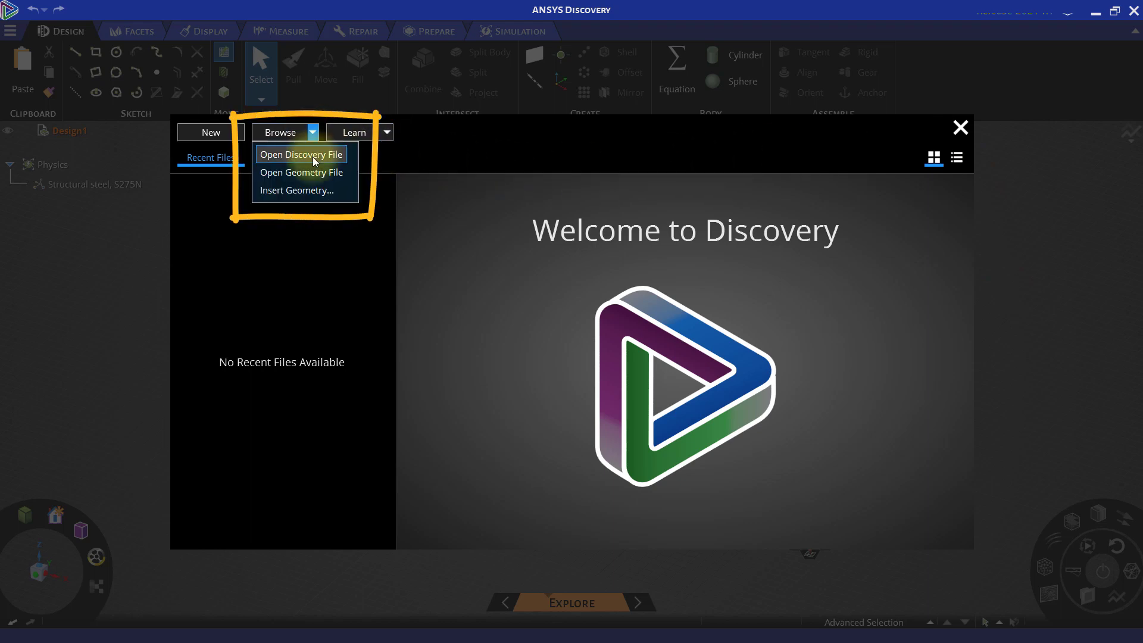
click(300, 154)
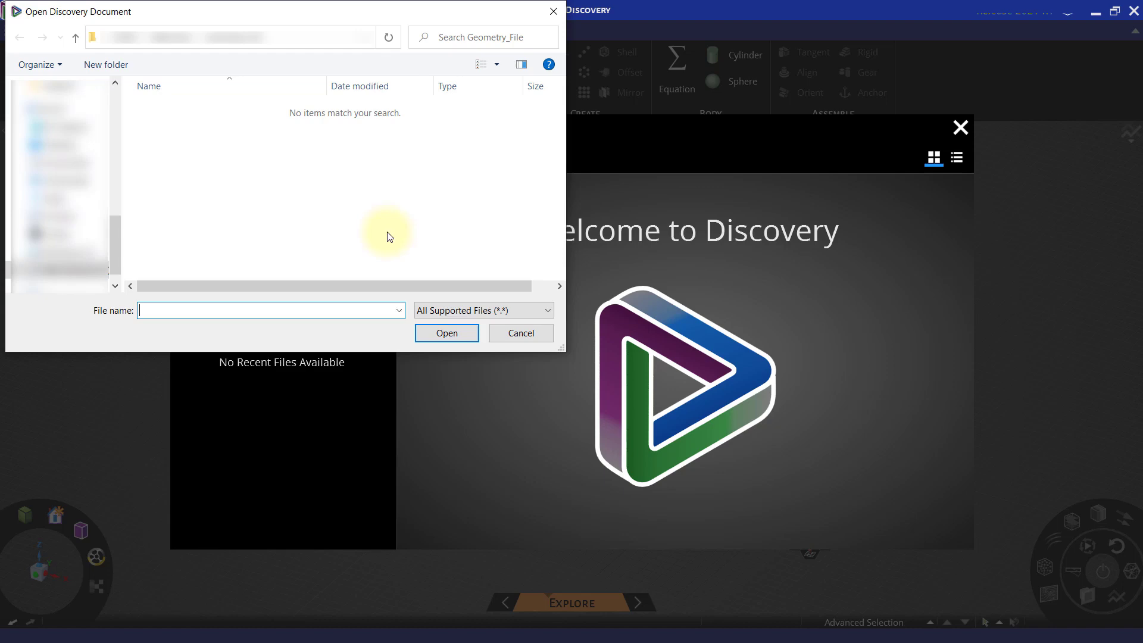
click(483, 309)
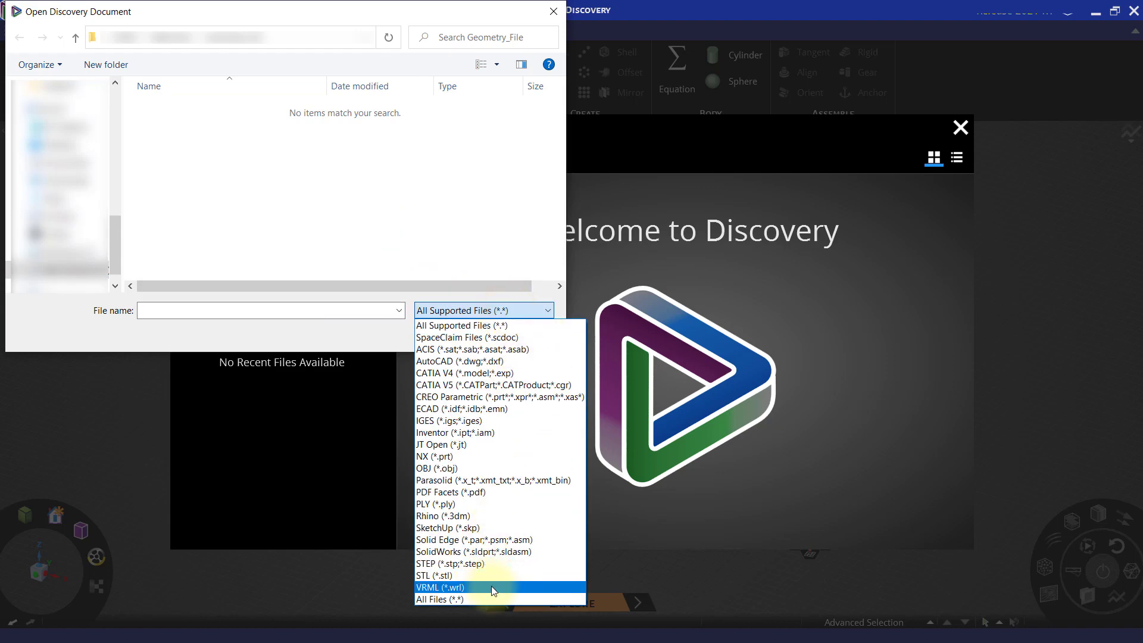
click(439, 598)
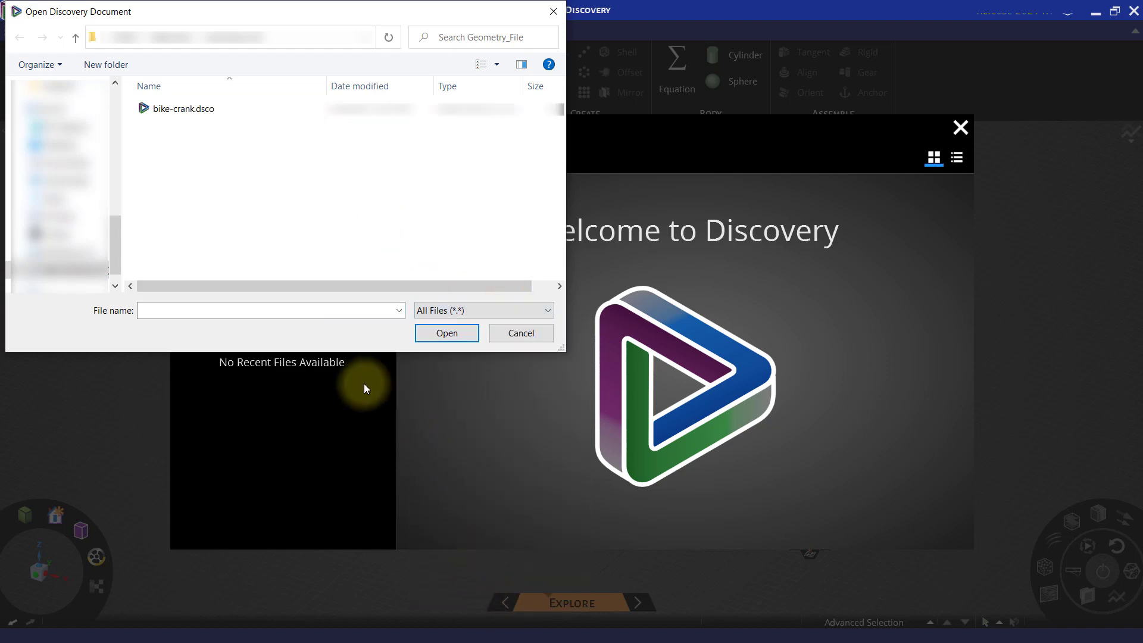
click(184, 107)
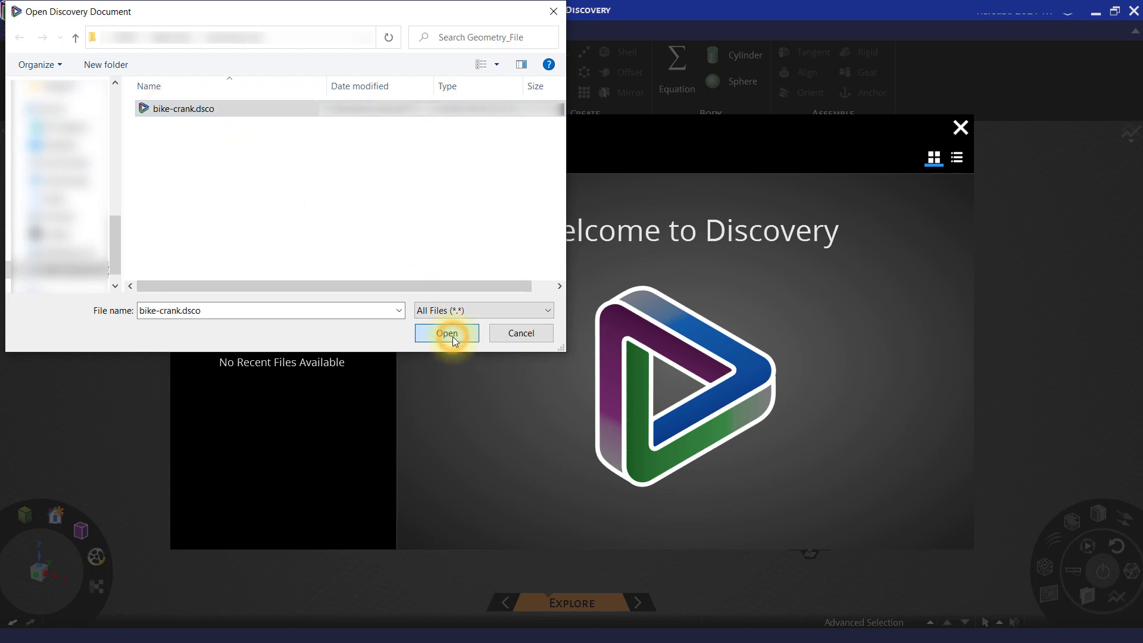
click(445, 333)
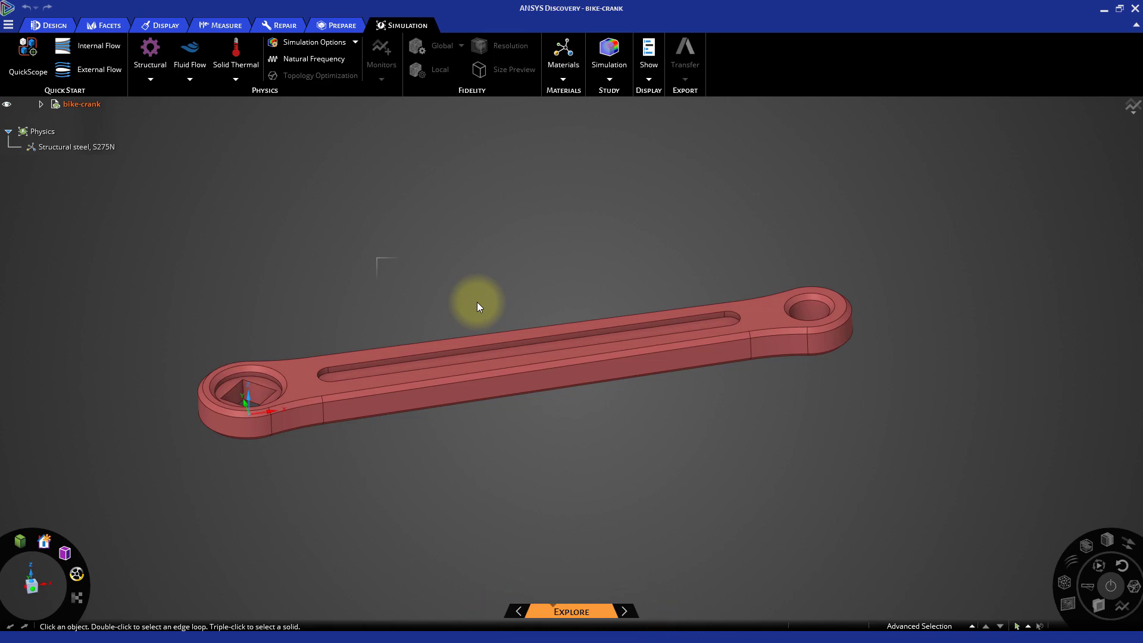
Assign Aluminum alloy, wrought, 6061, T6 to the crank in the Materials HUD
click(76, 146)
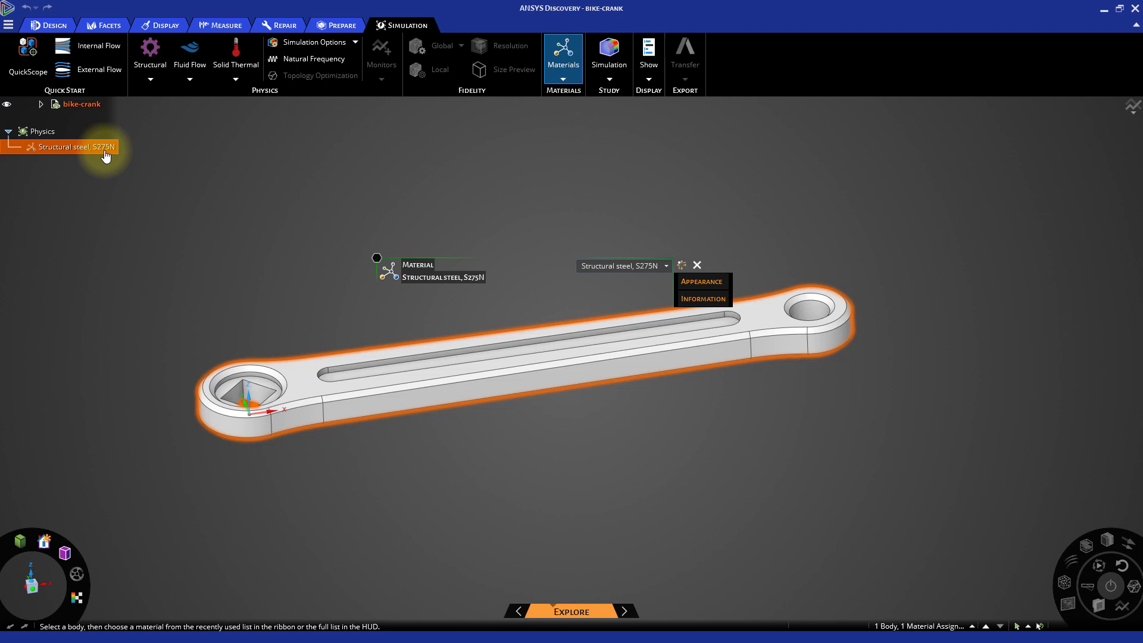
mouse_move(538, 247)
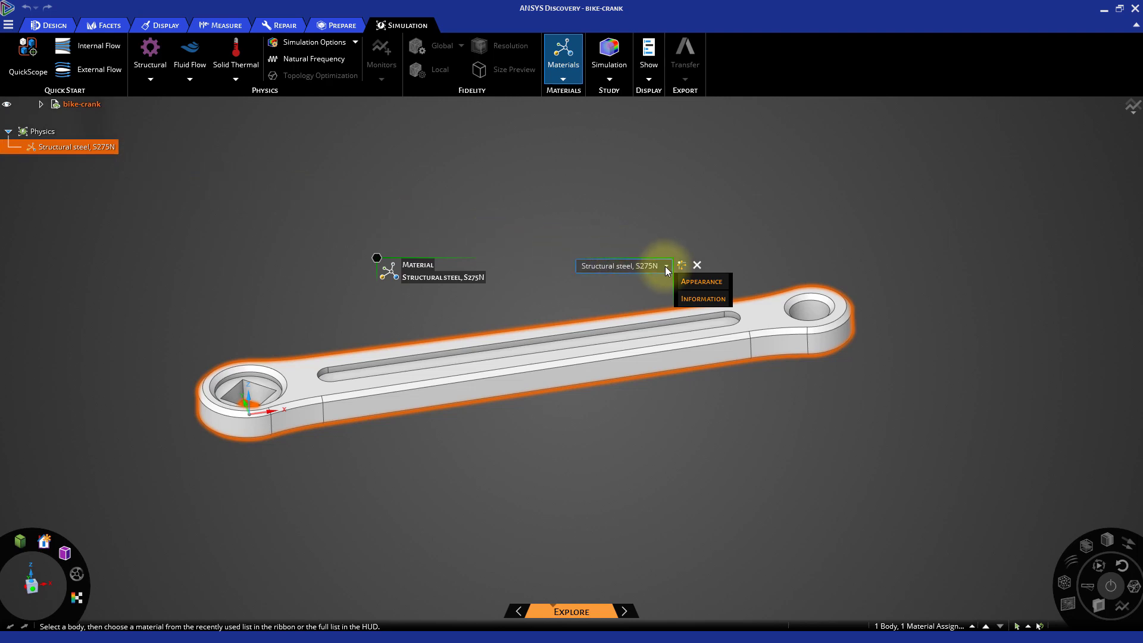
click(665, 264)
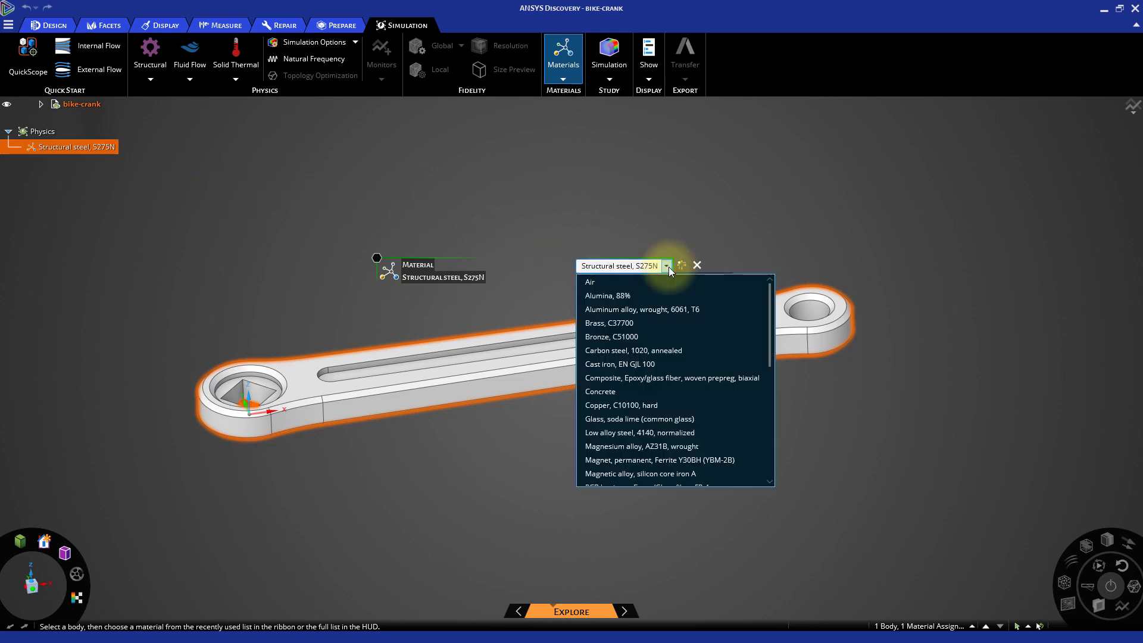
mouse_move(665, 309)
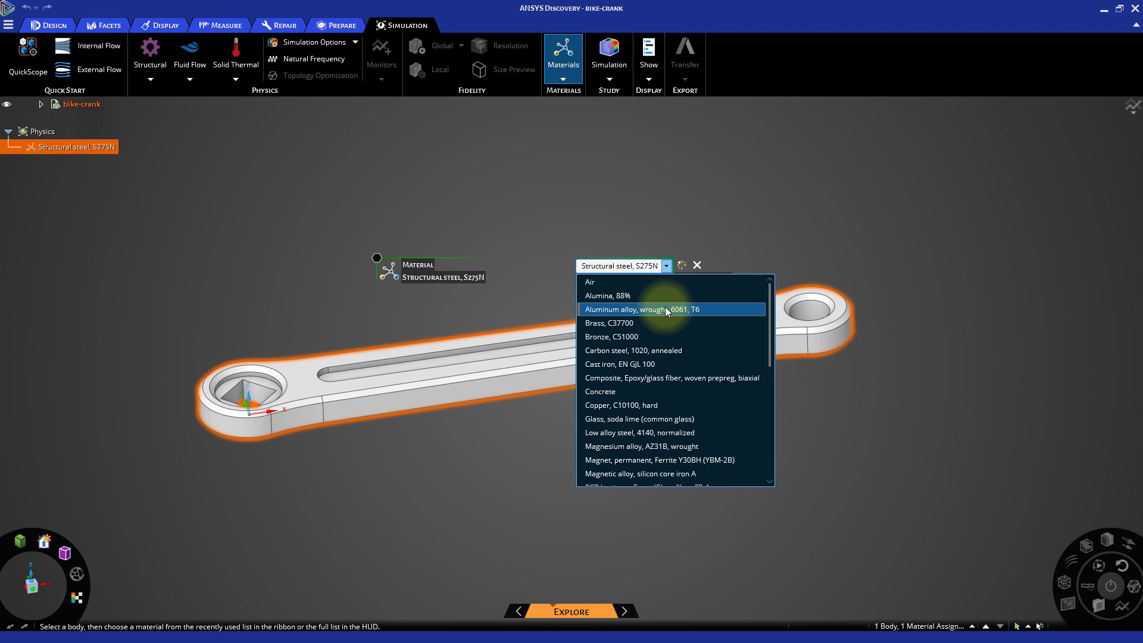
click(644, 308)
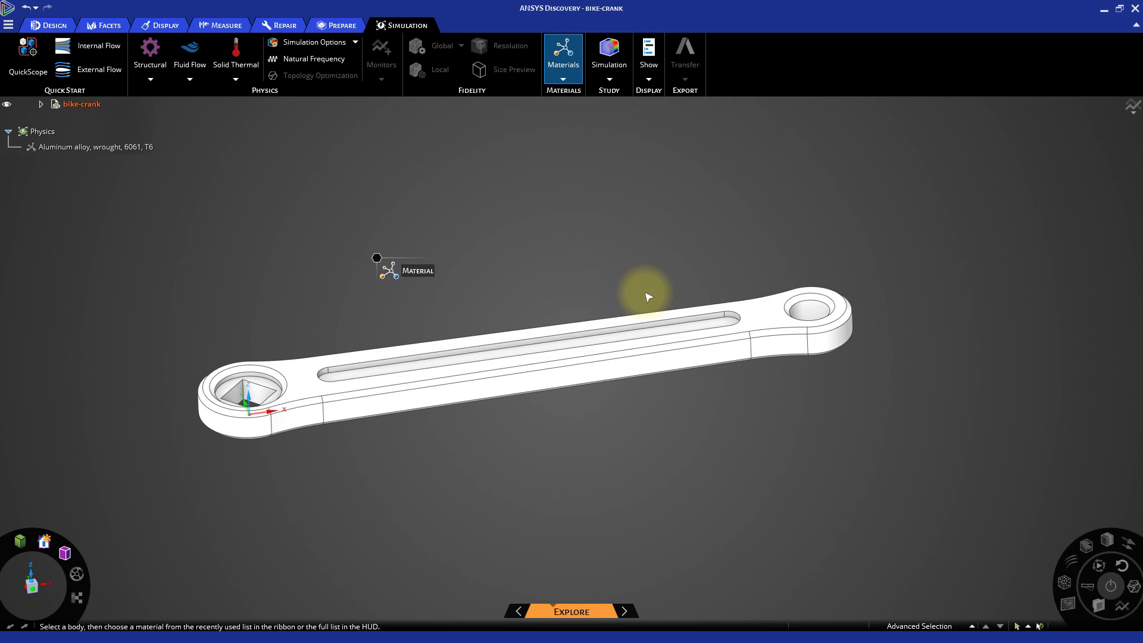
key(s)
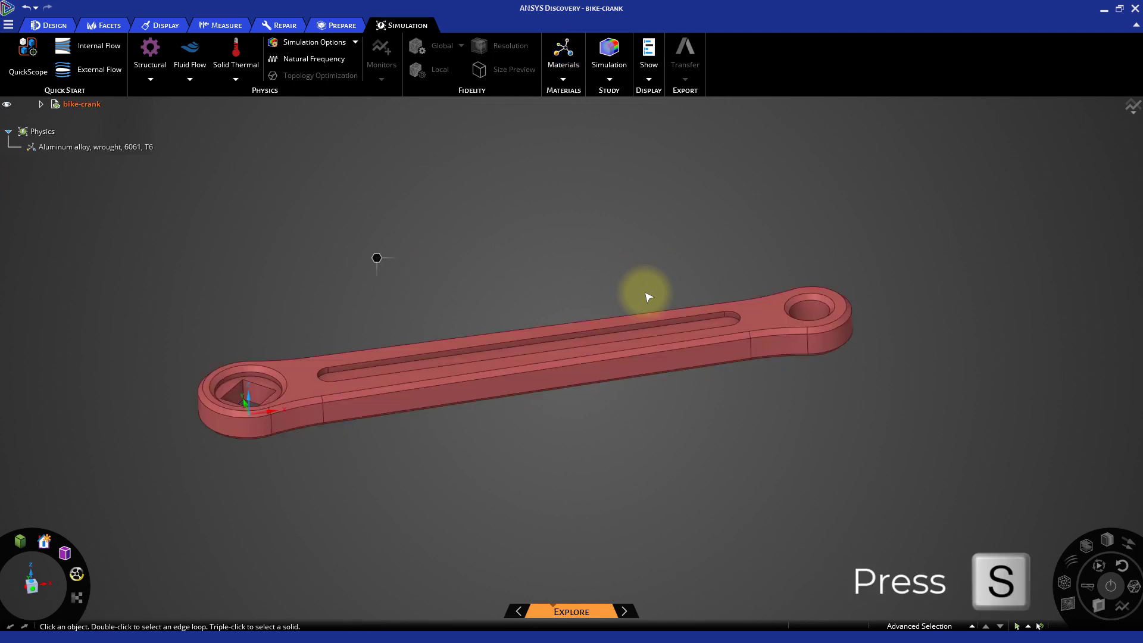
key(s)
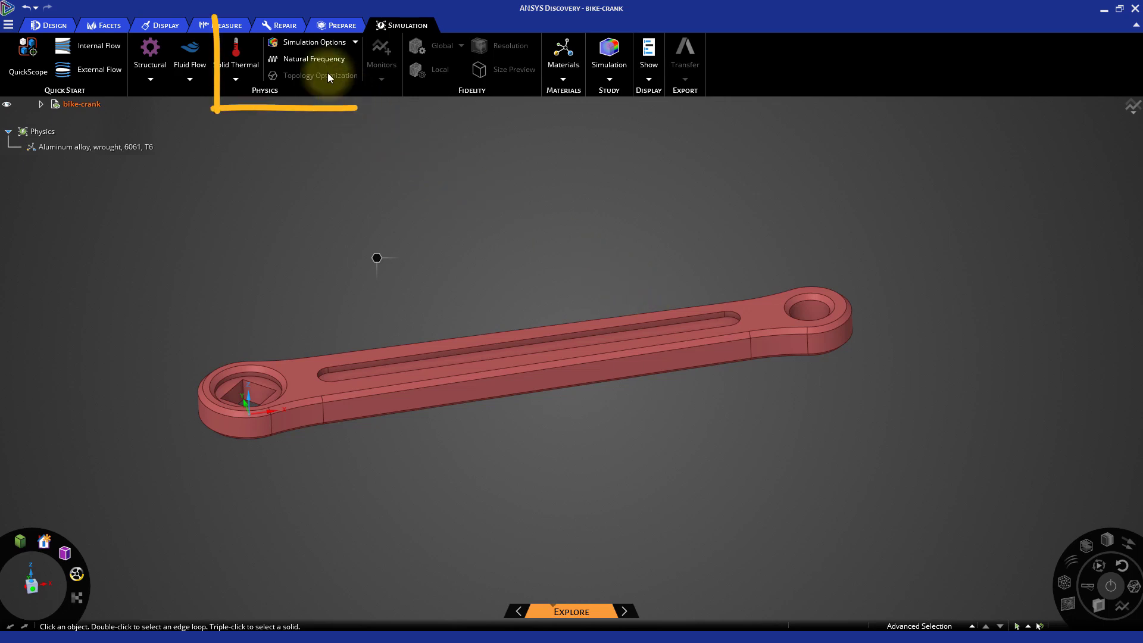
Create Simulation 1 as a Natural Frequency study and show the Structural conditions list
click(314, 58)
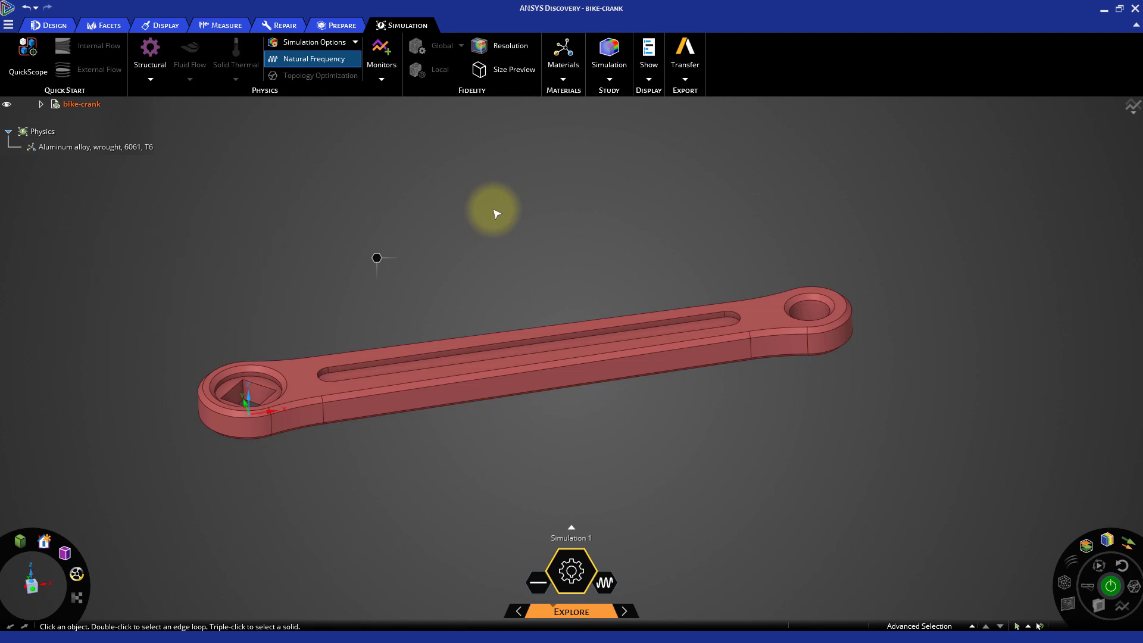
mouse_move(459, 187)
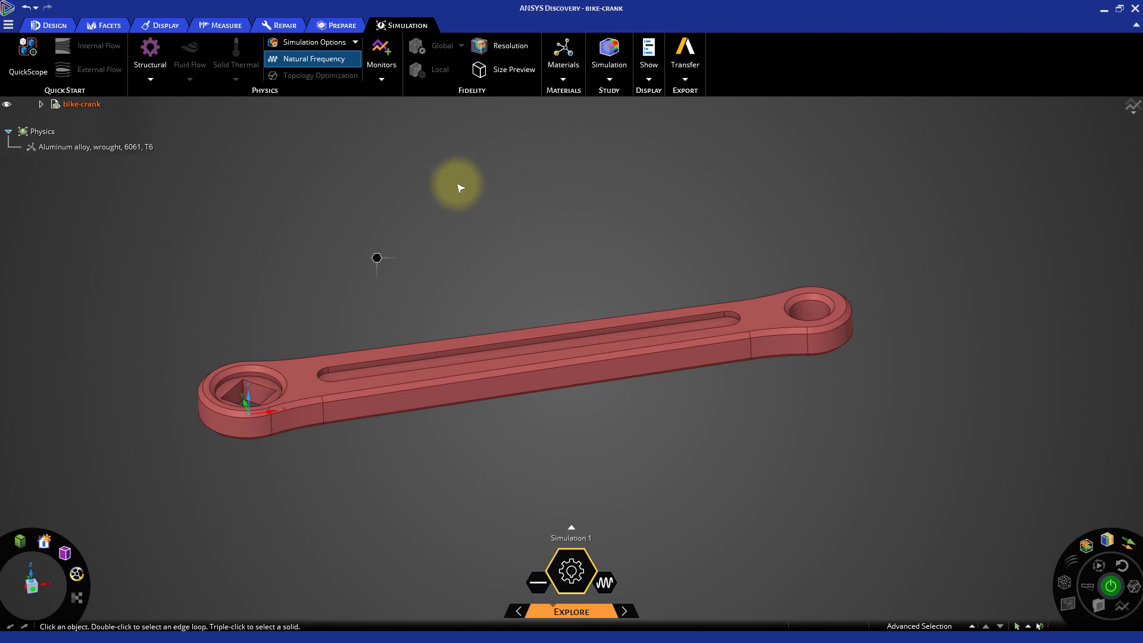
click(149, 79)
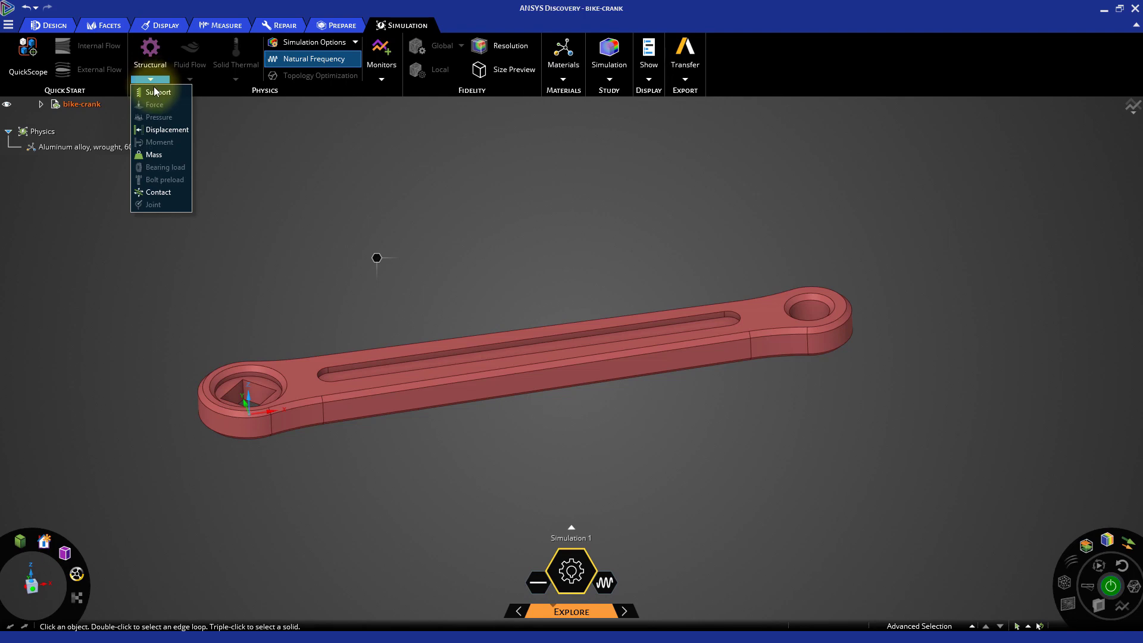
Add Fixed Support 1 on the four square-hole faces and accept it
click(158, 91)
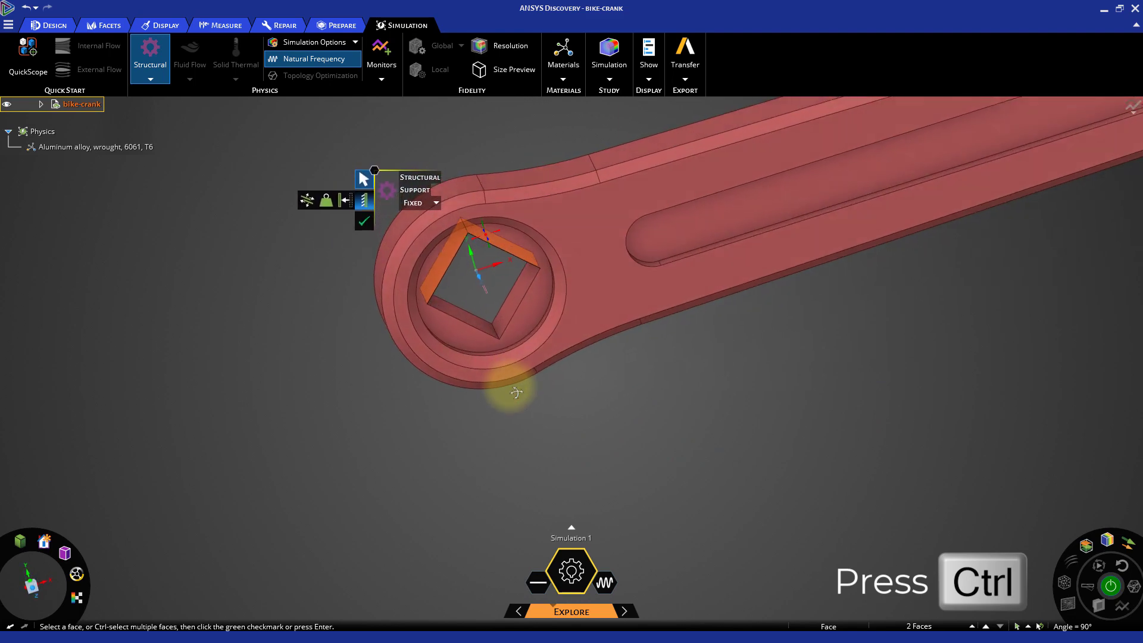
click(503, 317)
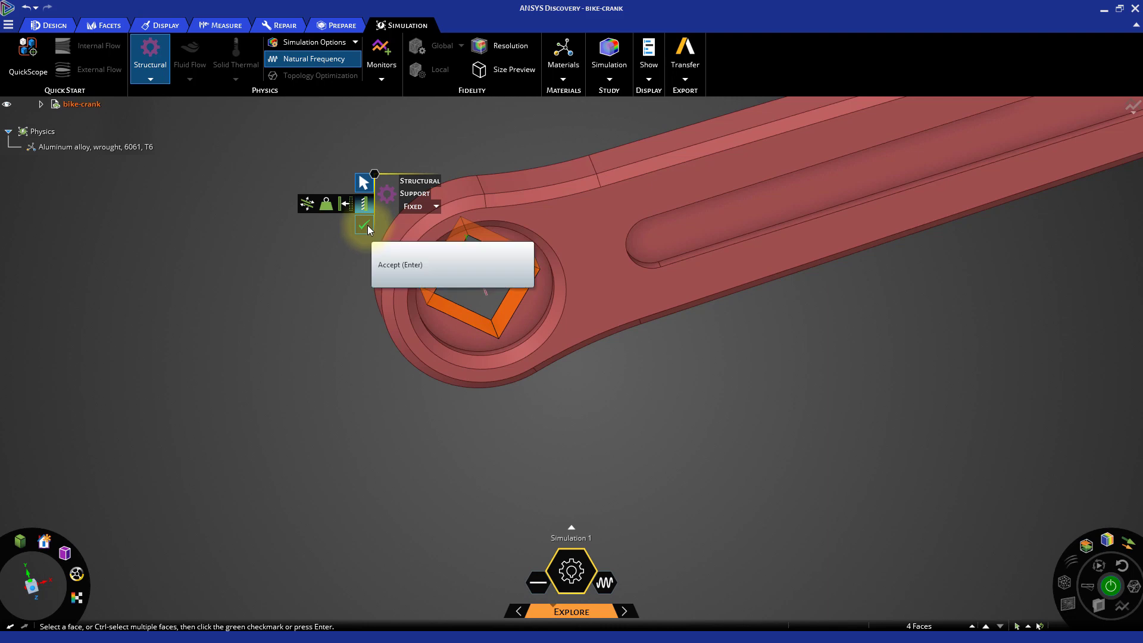
click(364, 224)
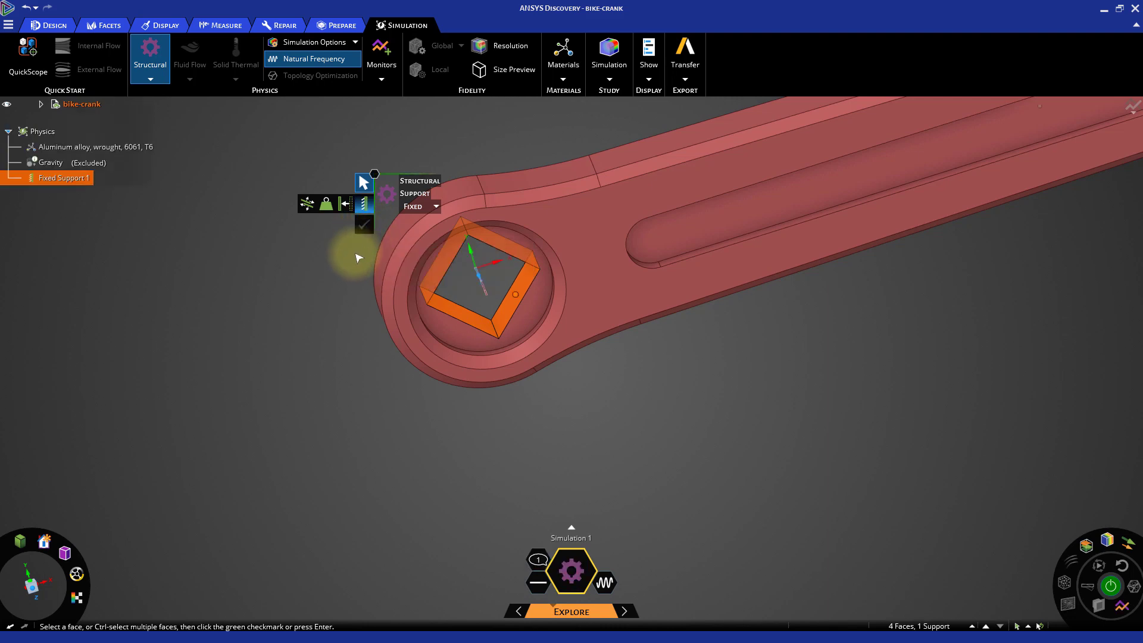
click(364, 224)
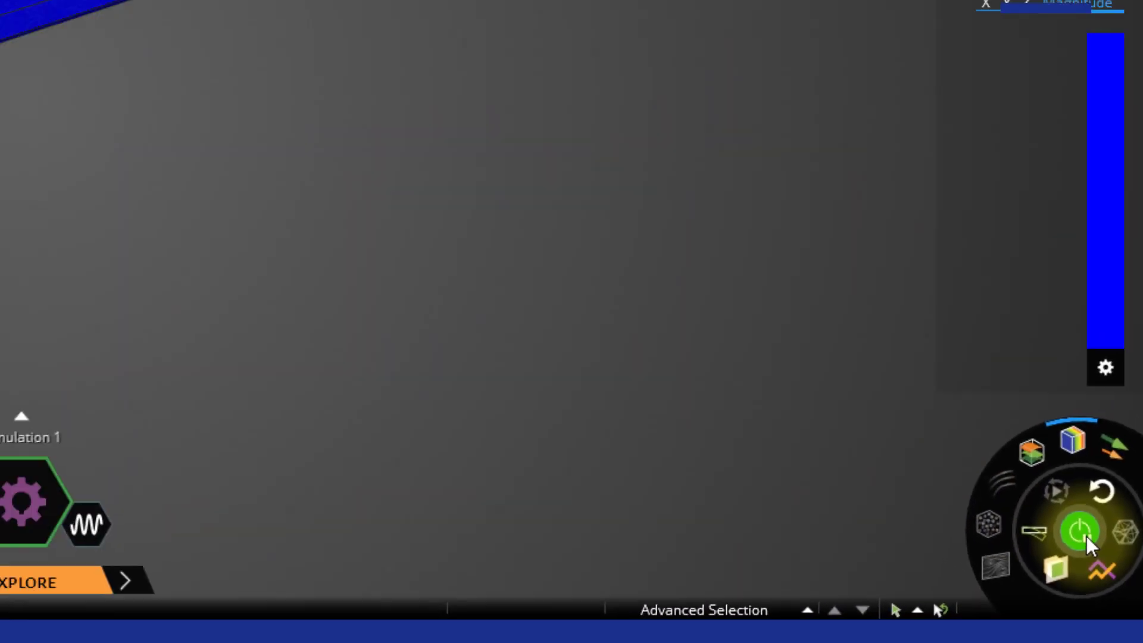
Run the solve to get Mode 1 displacement contours at 256.75 Hz
click(1082, 532)
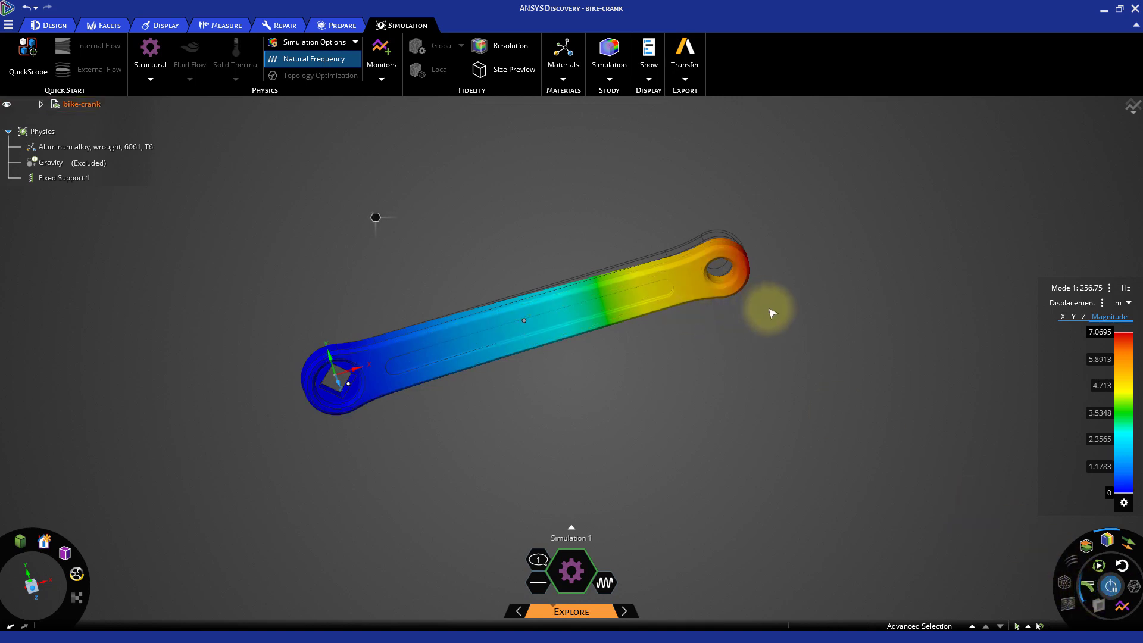
mouse_move(1065, 533)
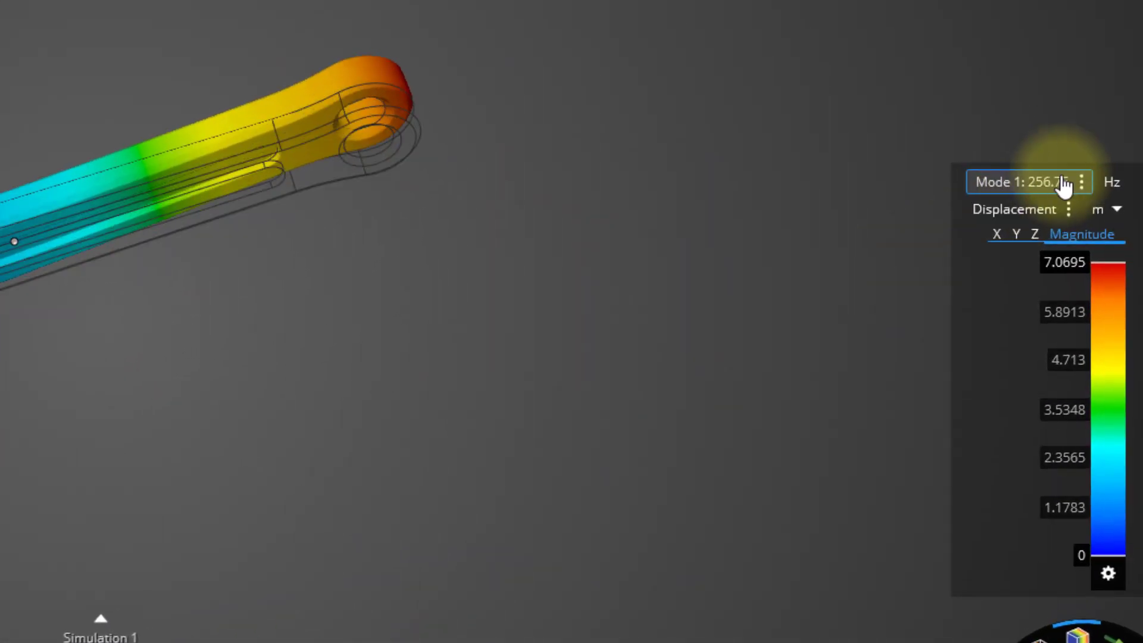
Check the six mode frequencies, show Mode 2 at 664.76 Hz, then turn off Natural Frequency
click(1028, 182)
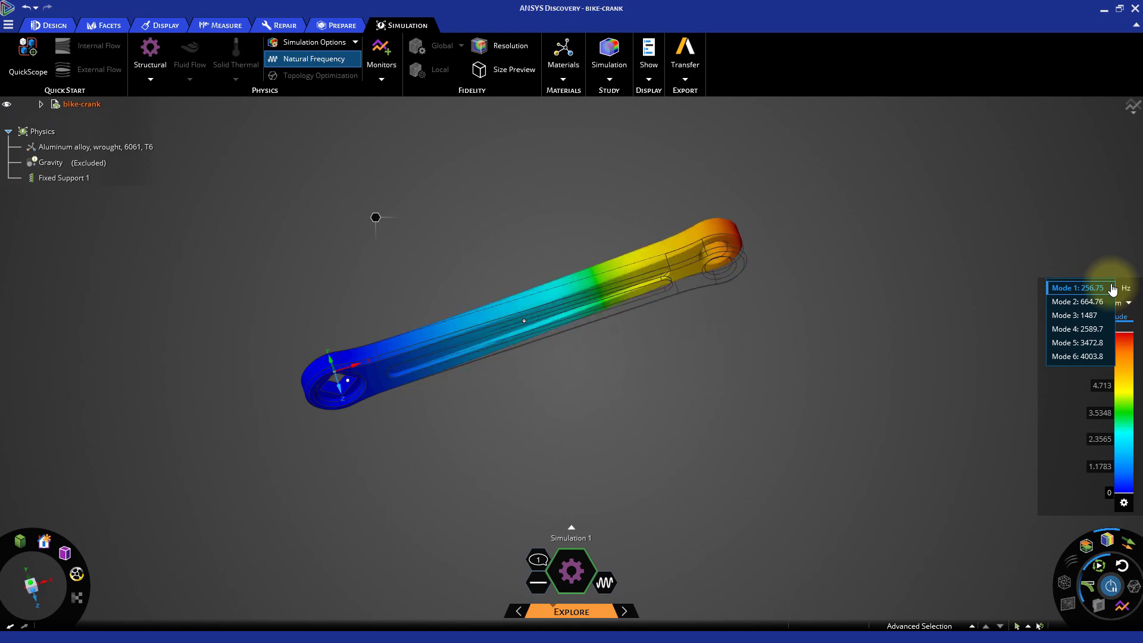
click(1079, 301)
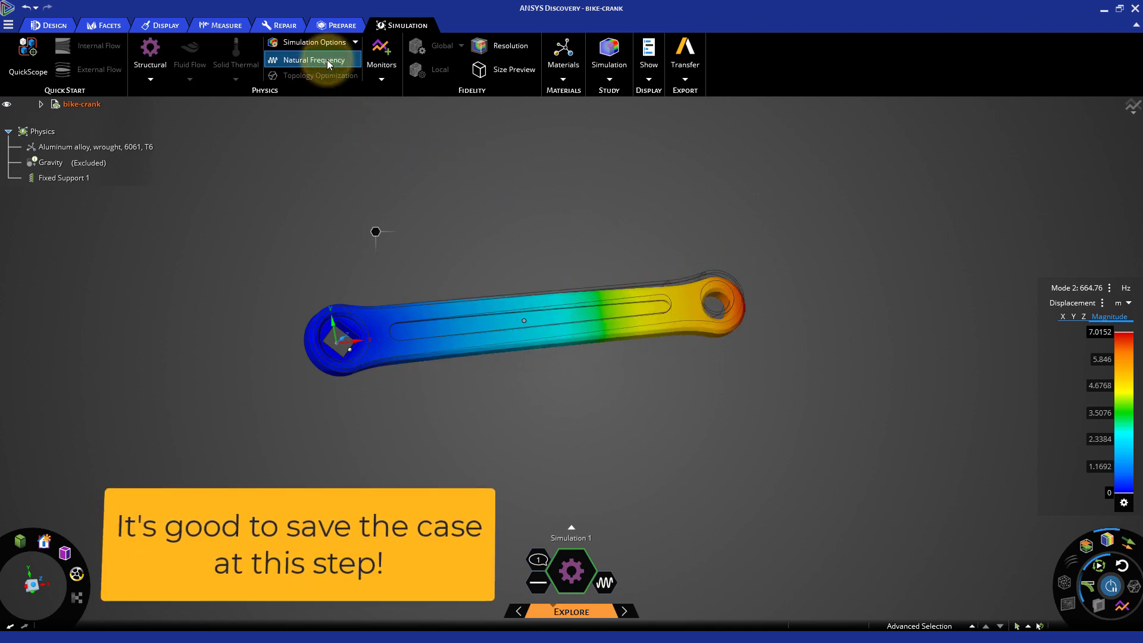
click(314, 59)
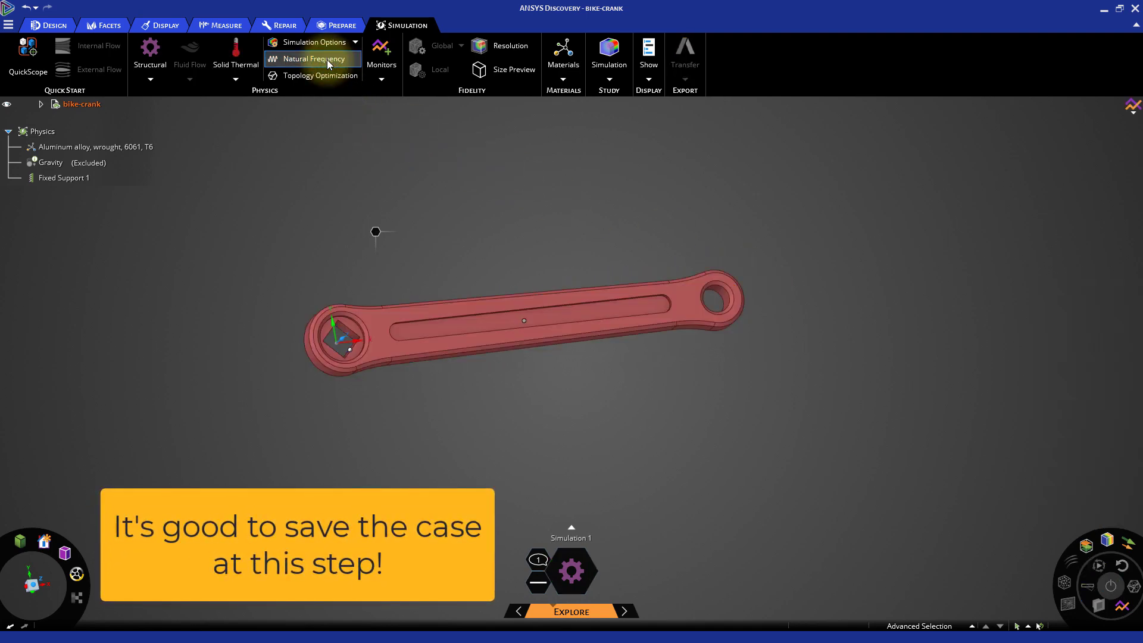